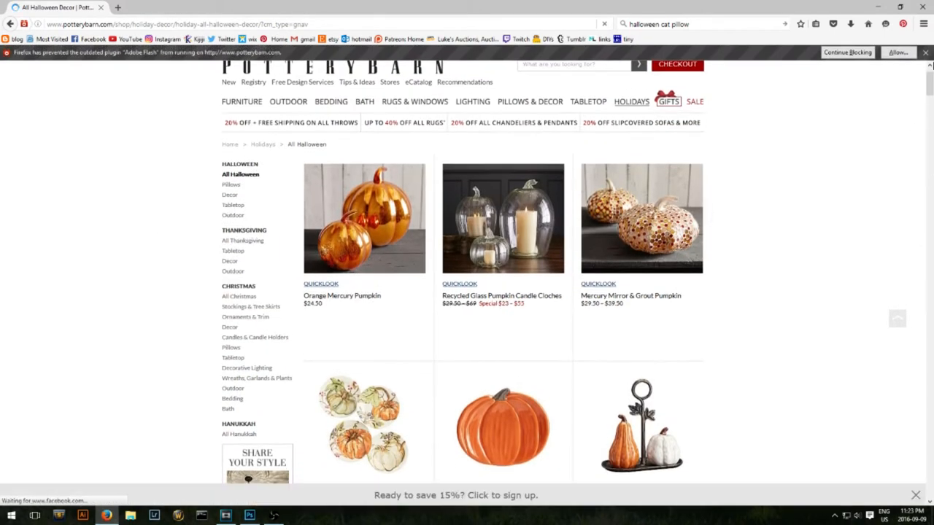
- Find the Mummy Decorative Pillow in the All Halloween listing and view its Special $76 product page
{"action": "scroll", "scroll_direction": "down", "scroll_amount": 3}
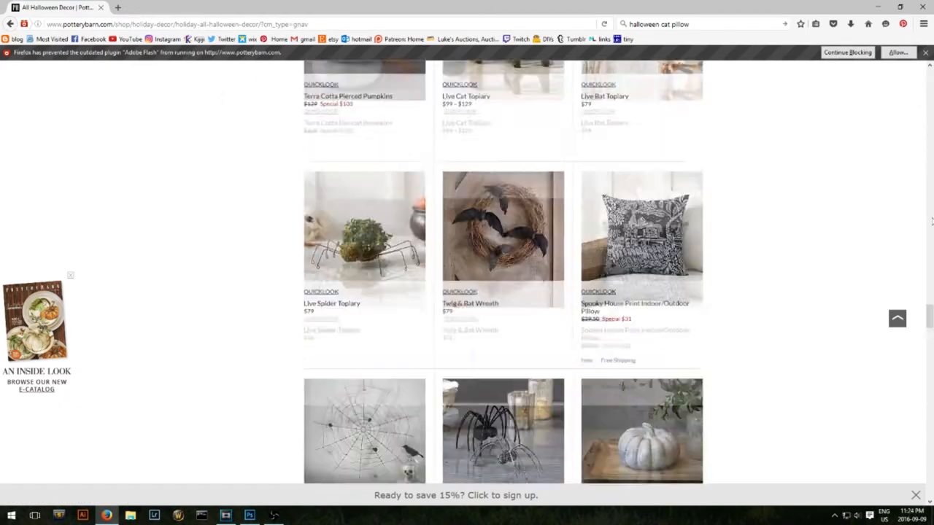
{"action": "scroll", "scroll_direction": "down", "scroll_amount": 3}
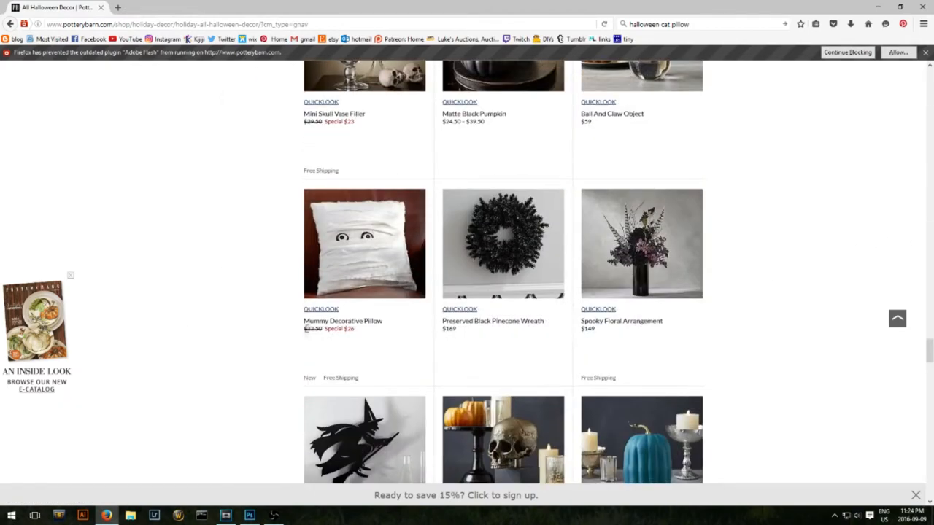
{"action": "left_click", "coordinate": [365, 244]}
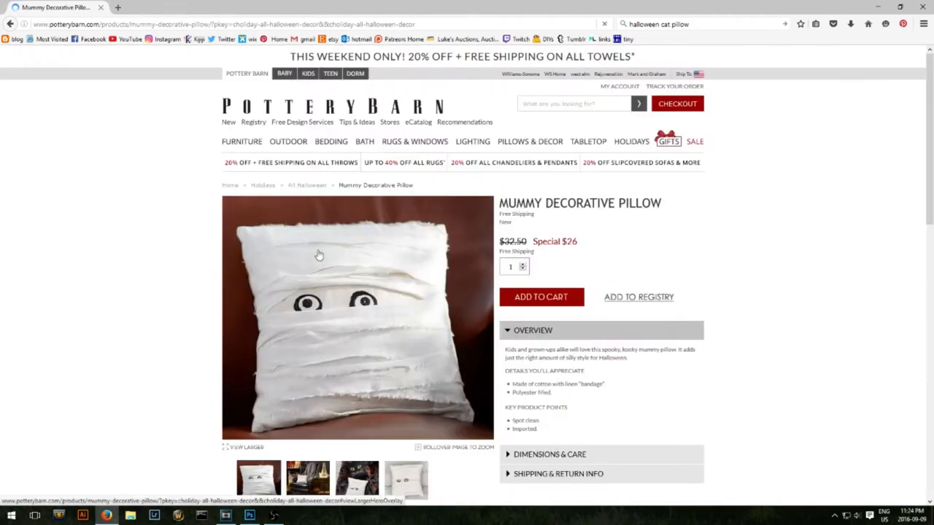
{"action": "scroll", "scroll_direction": "down", "scroll_amount": 3}
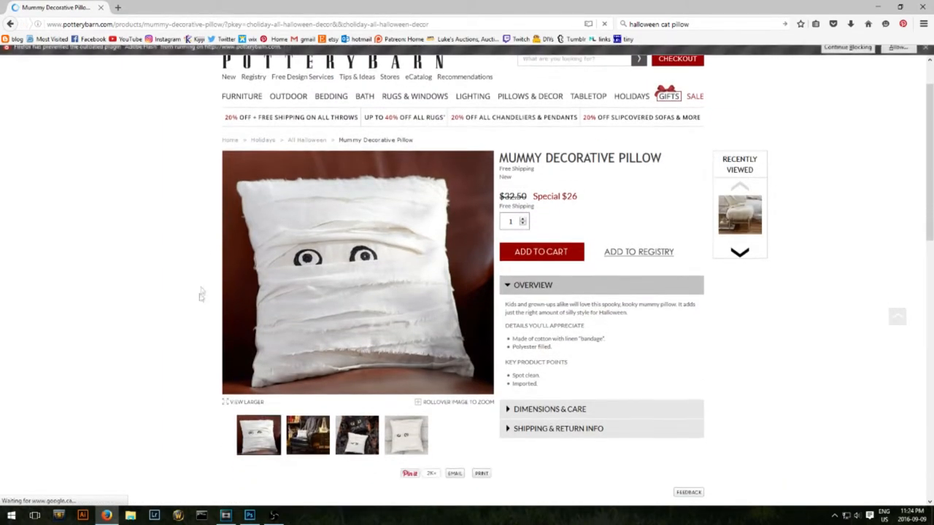